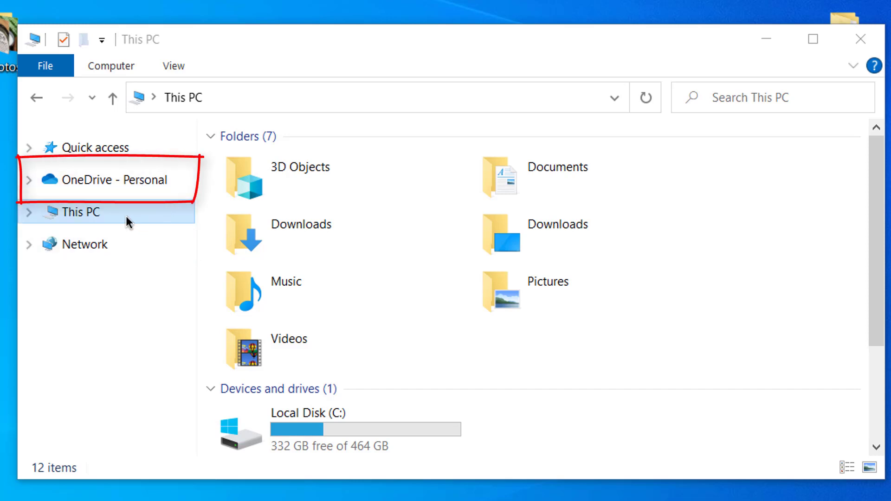
mouse_move(114, 180)
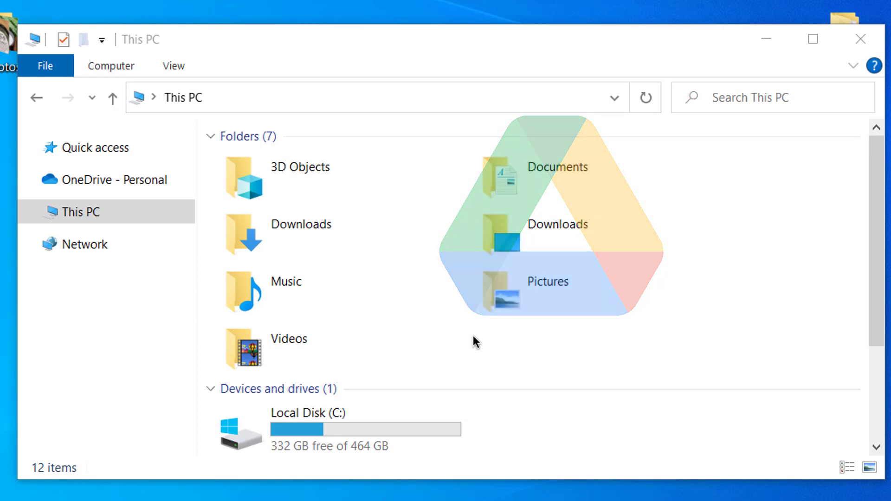
Download GoogleDriveSetup.exe from the Drive for desktop page in Chrome and run it
left_click(619, 287)
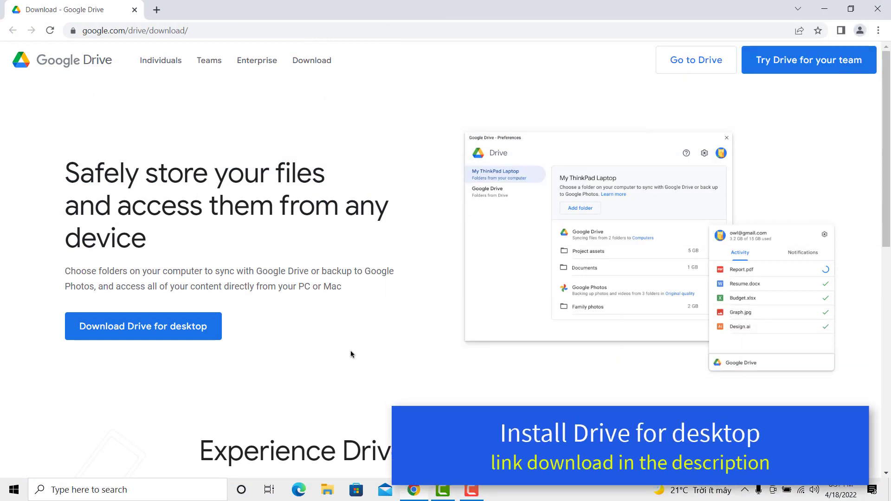
left_click(143, 326)
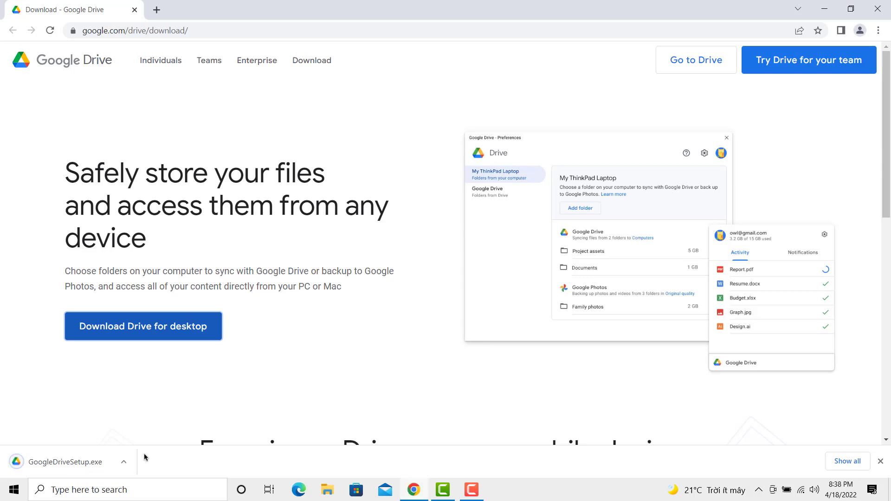
left_click(124, 462)
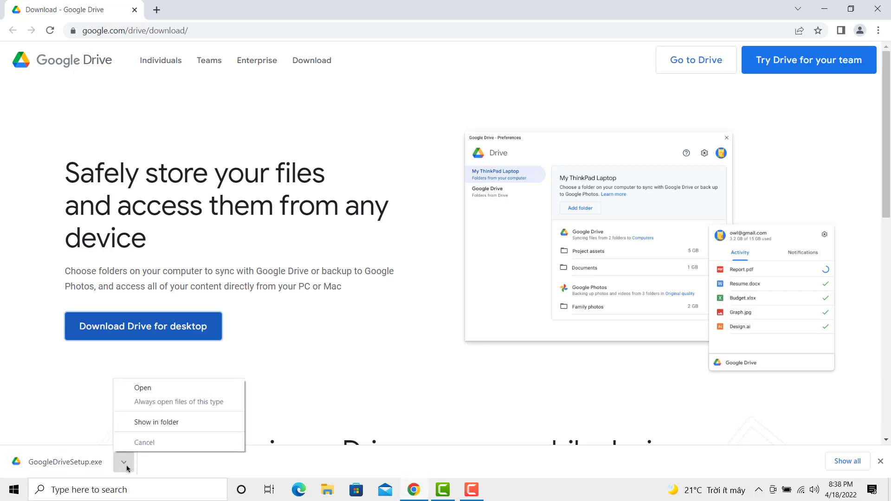
left_click(261, 363)
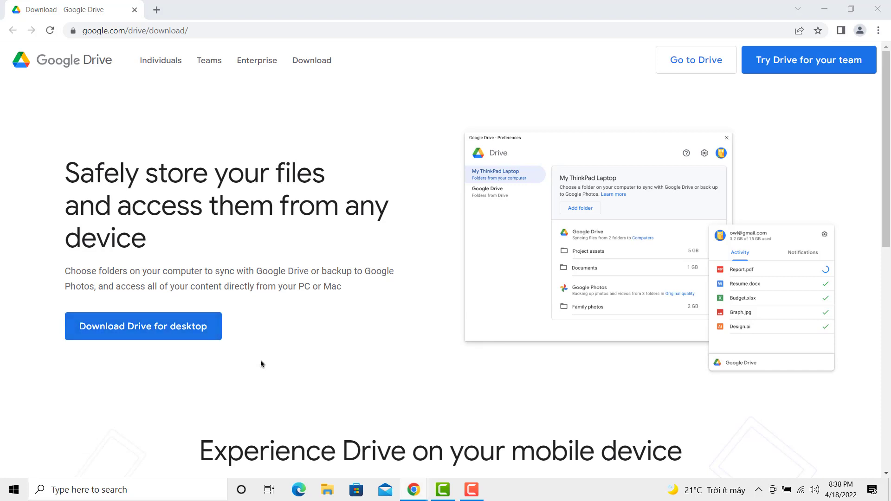
mouse_move(387, 357)
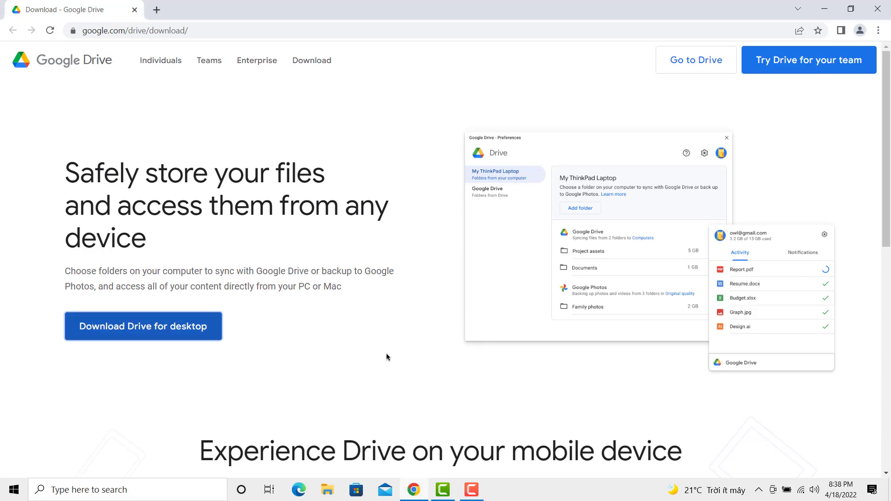
mouse_move(402, 342)
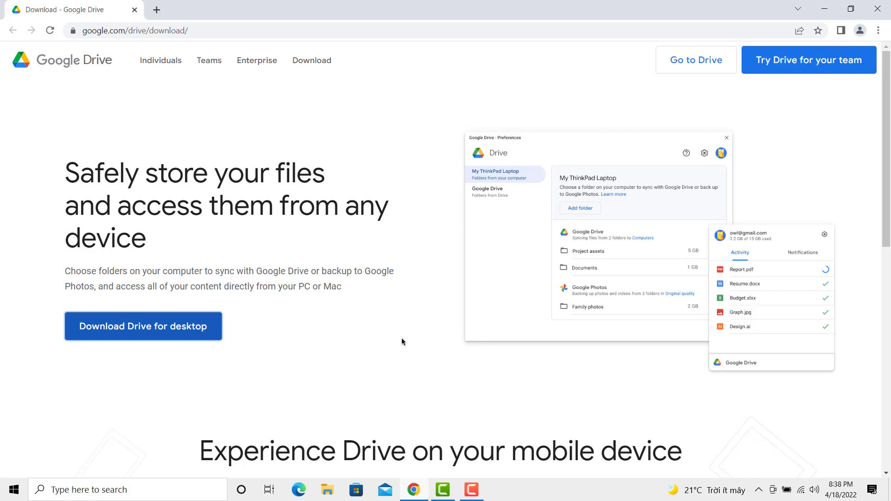
mouse_move(408, 338)
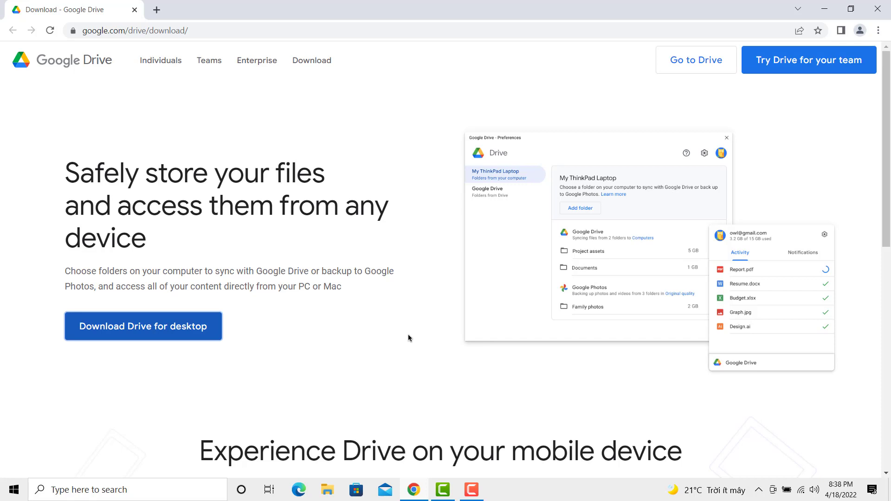
left_click(144, 326)
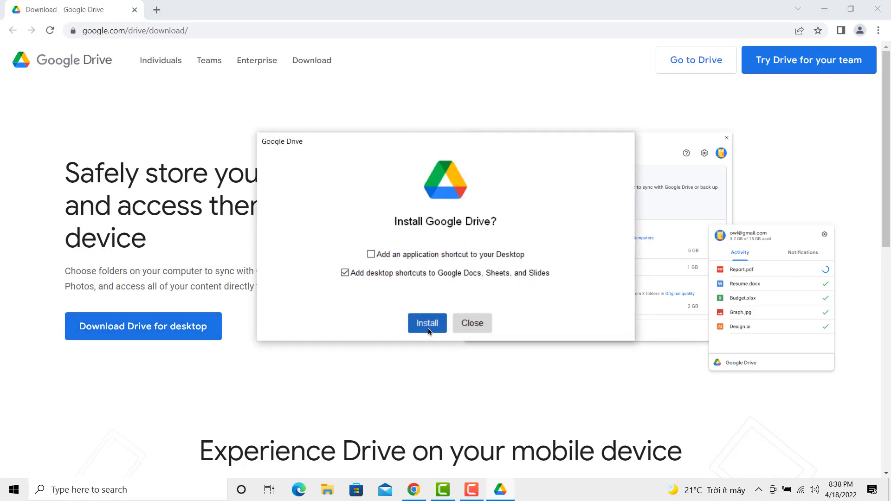
Install Google Drive with a desktop application shortcut, then close the finished installer
left_click(371, 255)
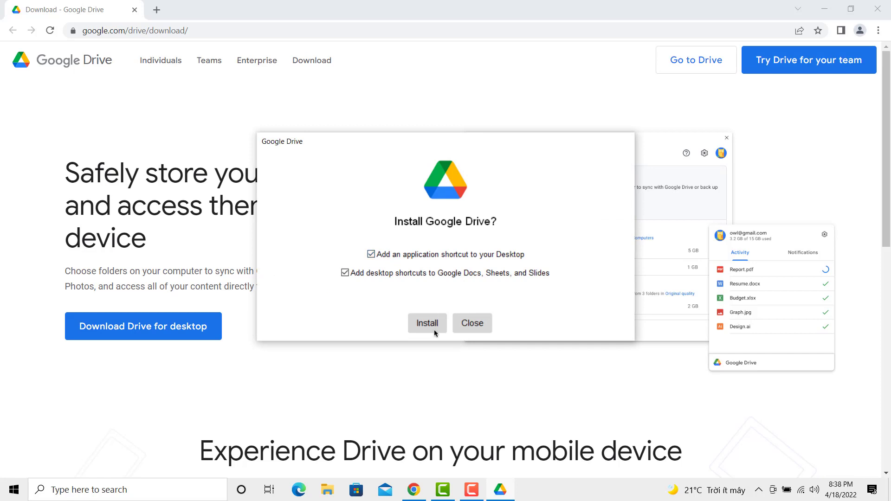
left_click(427, 323)
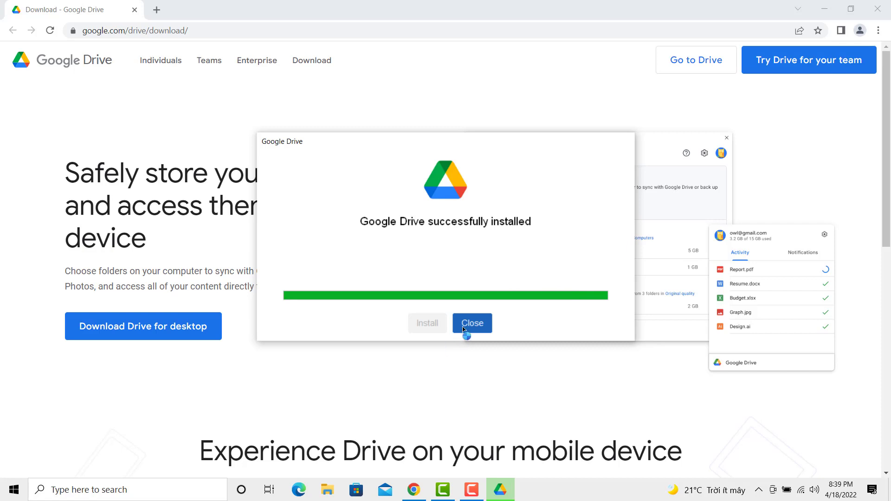
left_click(472, 323)
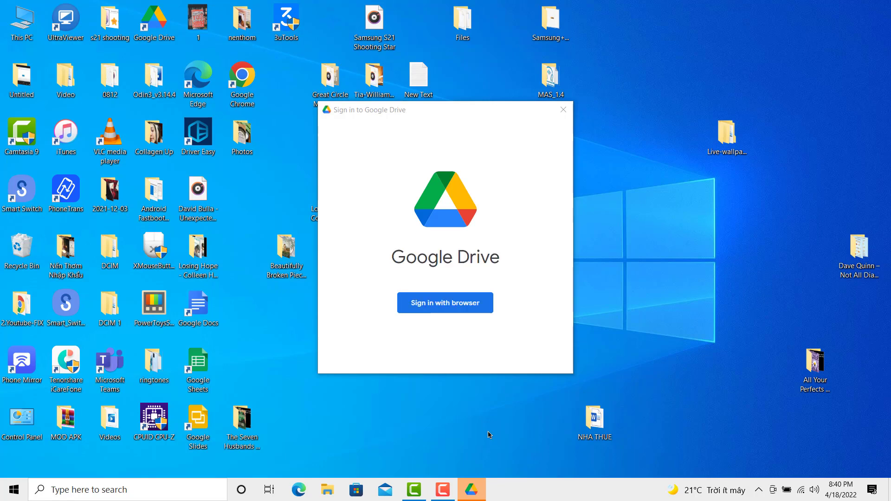
mouse_move(457, 302)
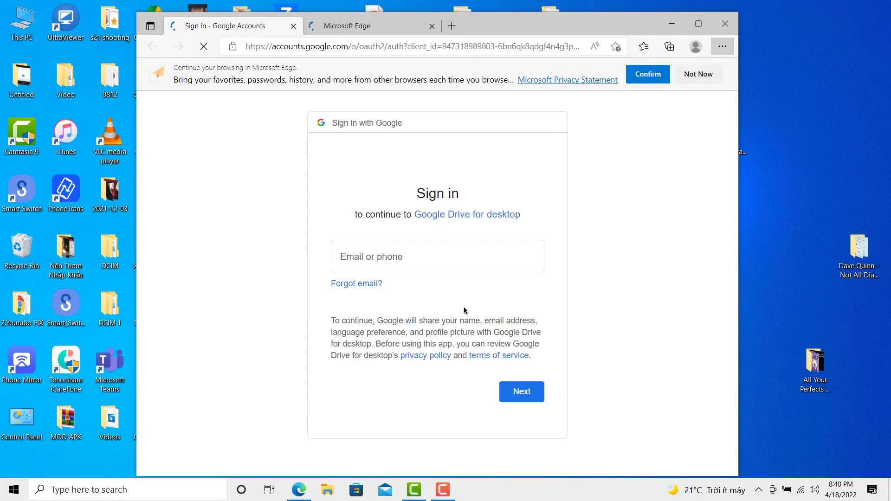
Sign in with the 'samsu…' account email and password, confirm, and close Edge
type("sa")
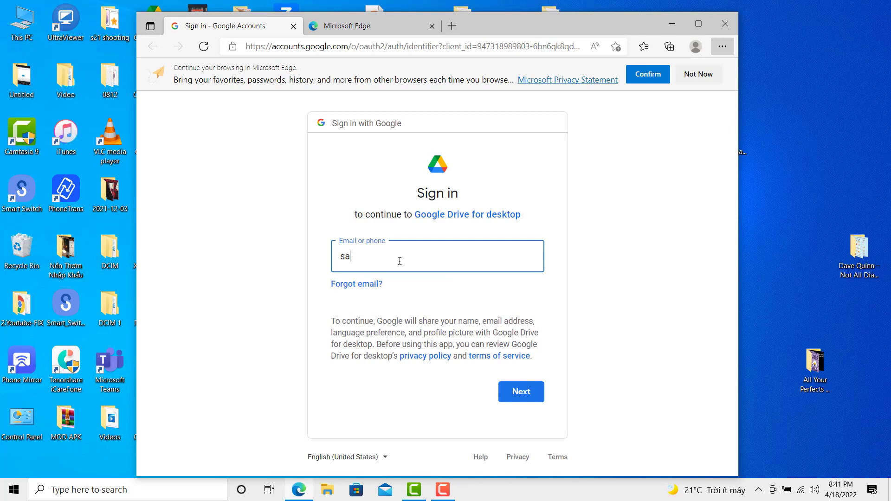
type("msu")
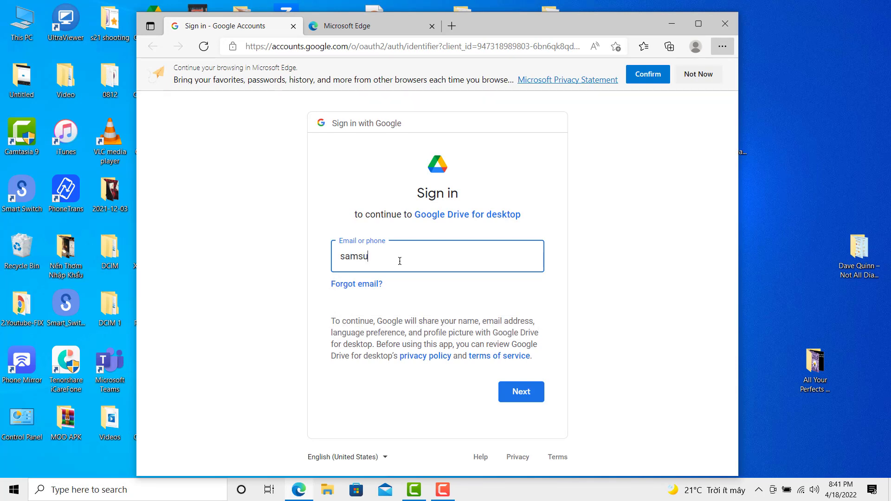
left_click(520, 392)
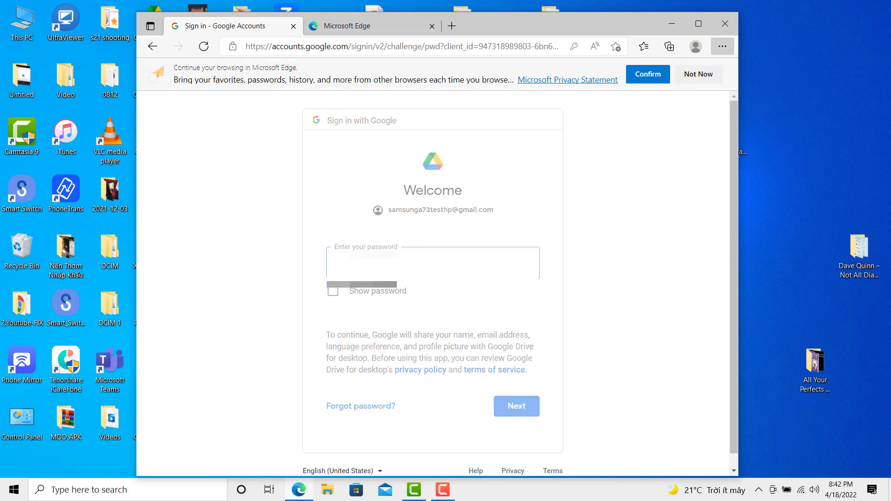
left_click(515, 406)
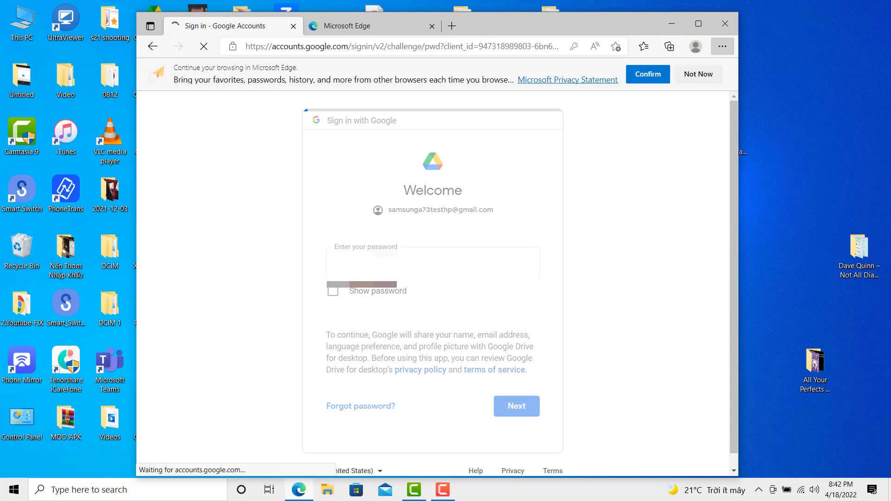
left_click(516, 406)
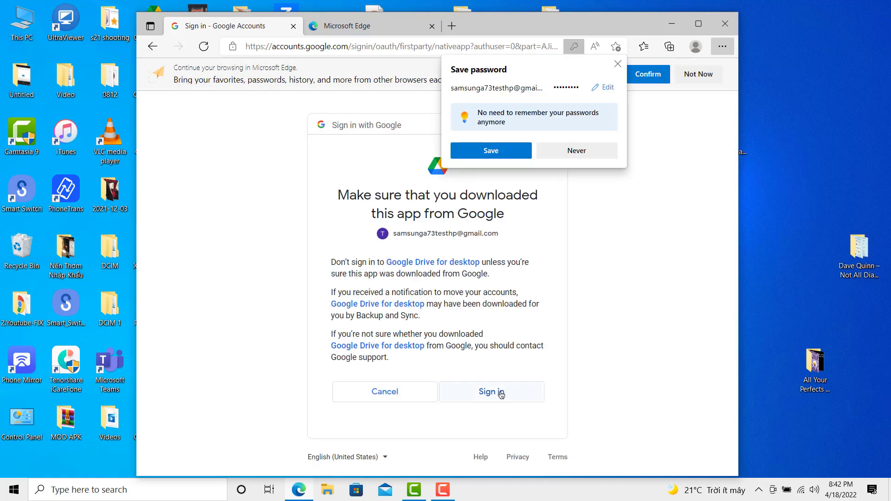
left_click(492, 392)
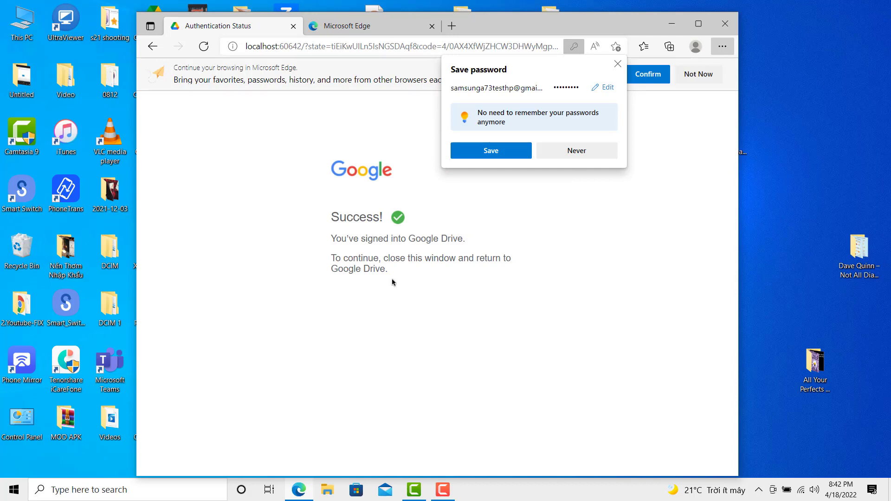
mouse_move(556, 174)
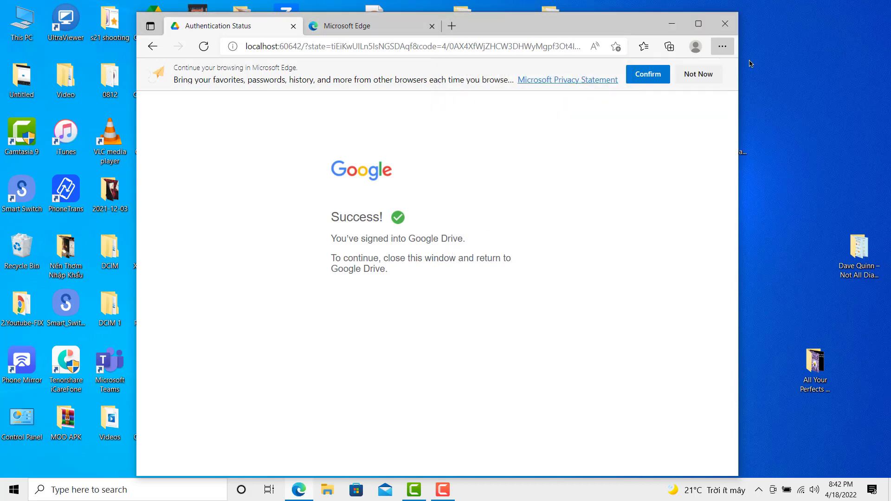
left_click(724, 23)
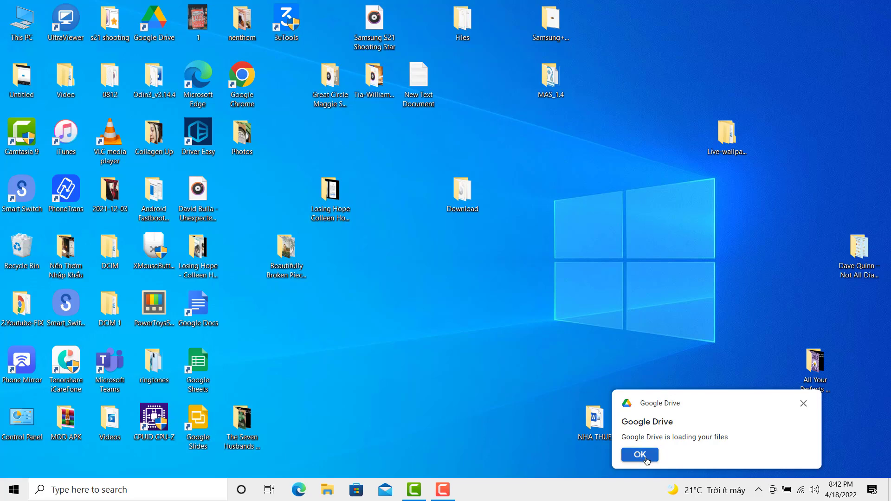
Dismiss the files-loading notification and open Google Drive (G:) to reveal My Drive
left_click(639, 455)
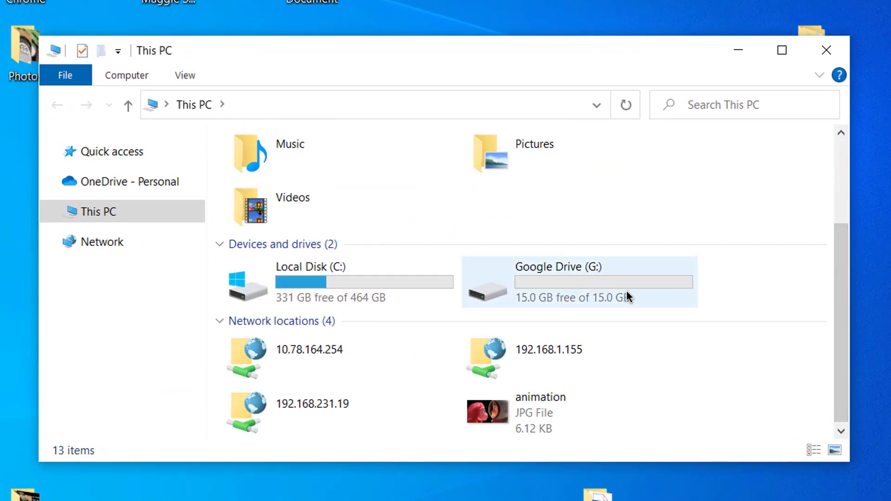
left_click(579, 283)
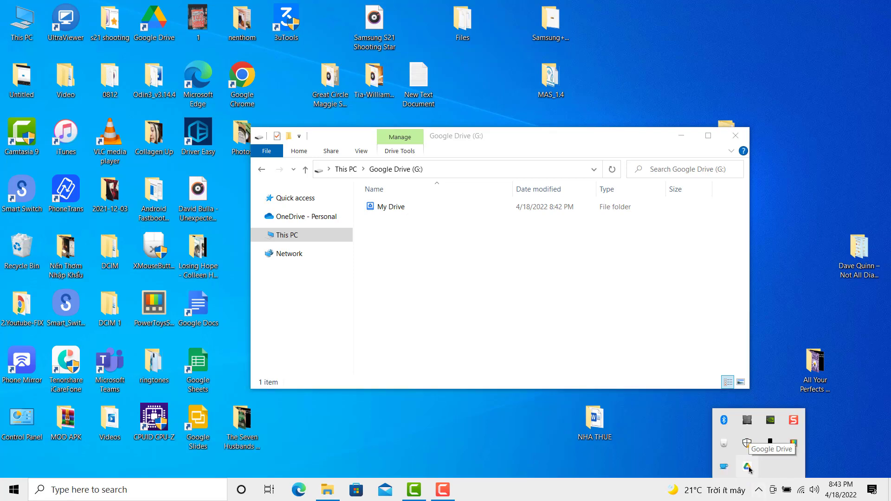
Open the Drive status panel from the system tray and choose Preferences
left_click(748, 468)
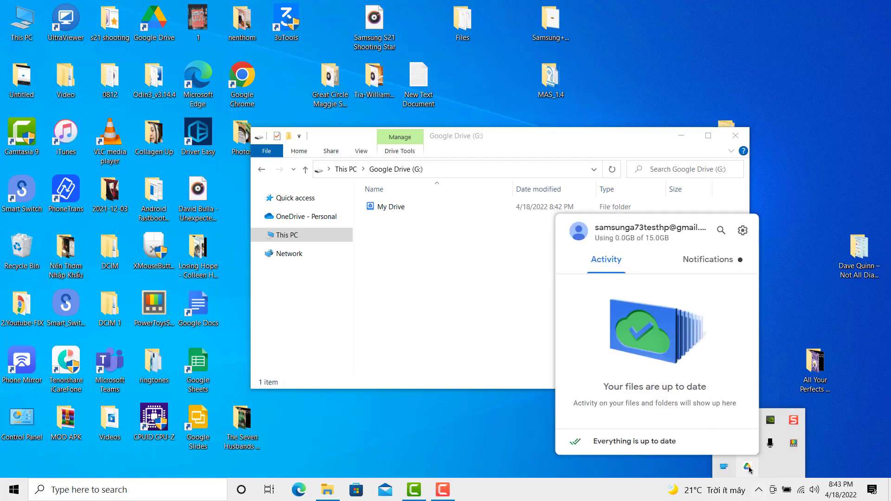
left_click(742, 231)
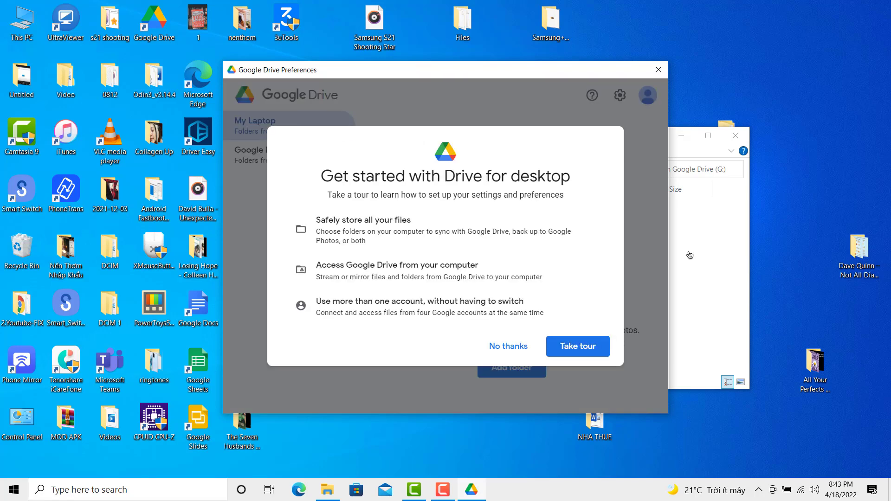
Skip the Get started tour and acknowledge the syncing notice, leaving Stream files selected
left_click(508, 346)
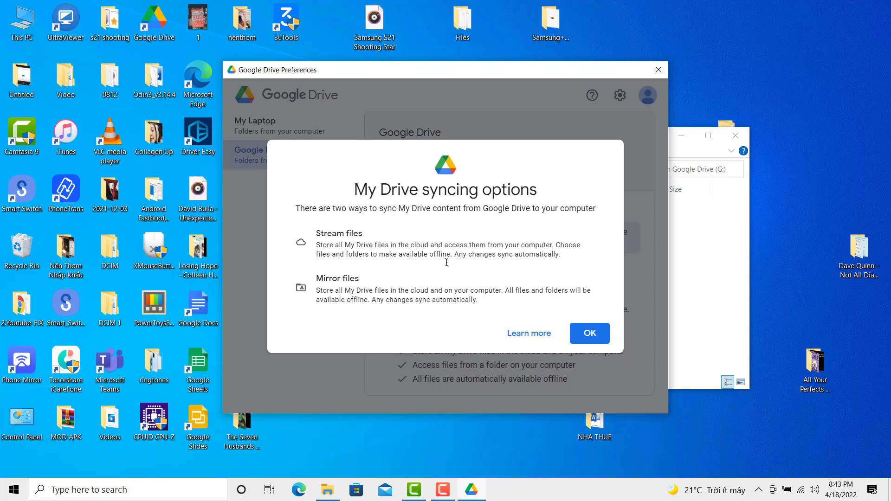
left_click(589, 333)
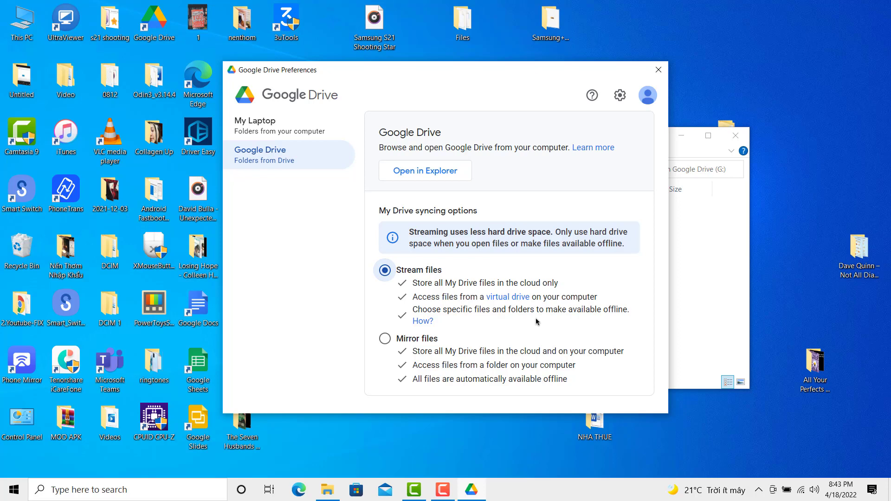
mouse_move(635, 218)
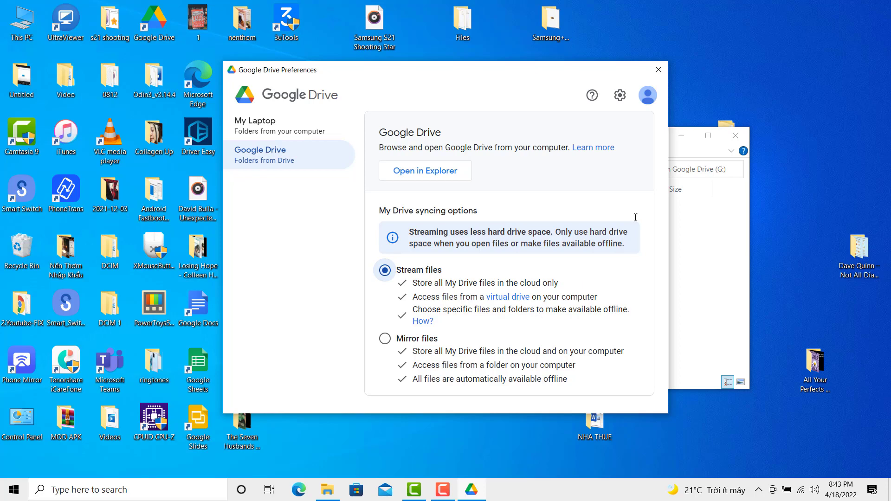